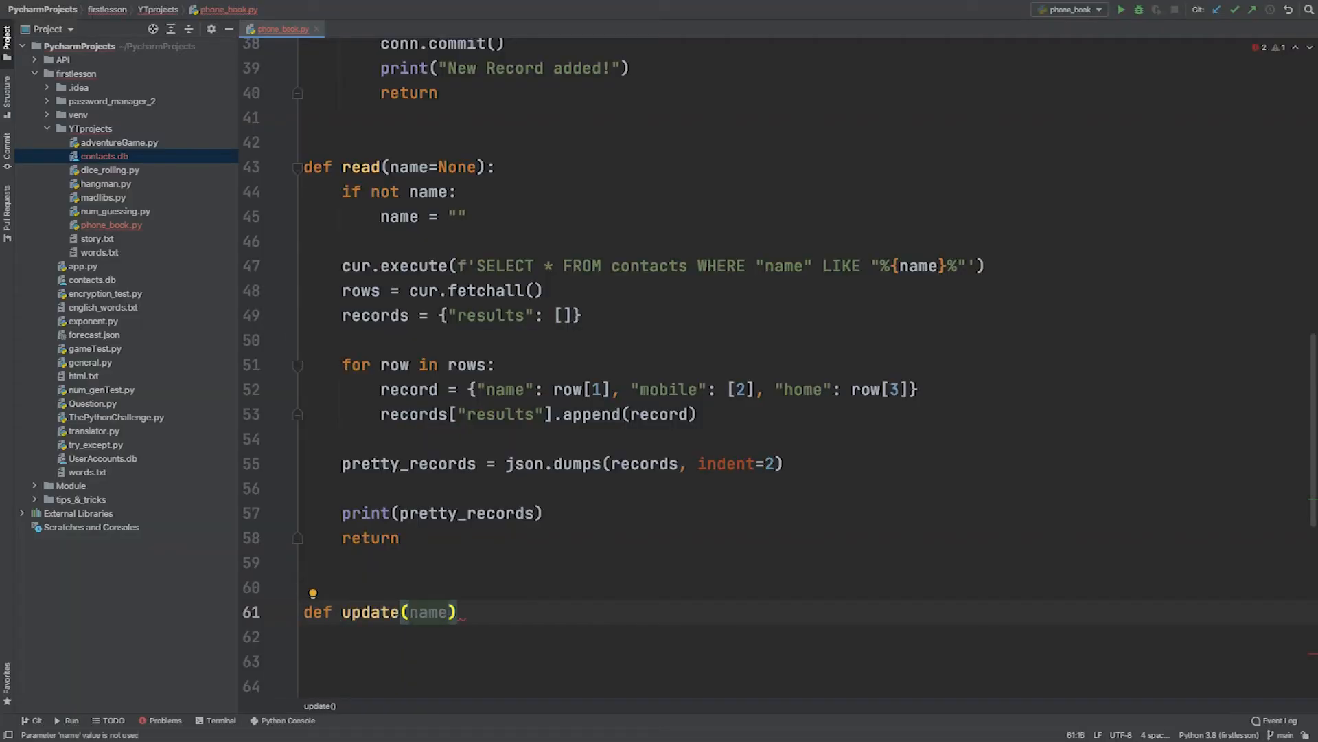
{"action": "type", "text": ":"}
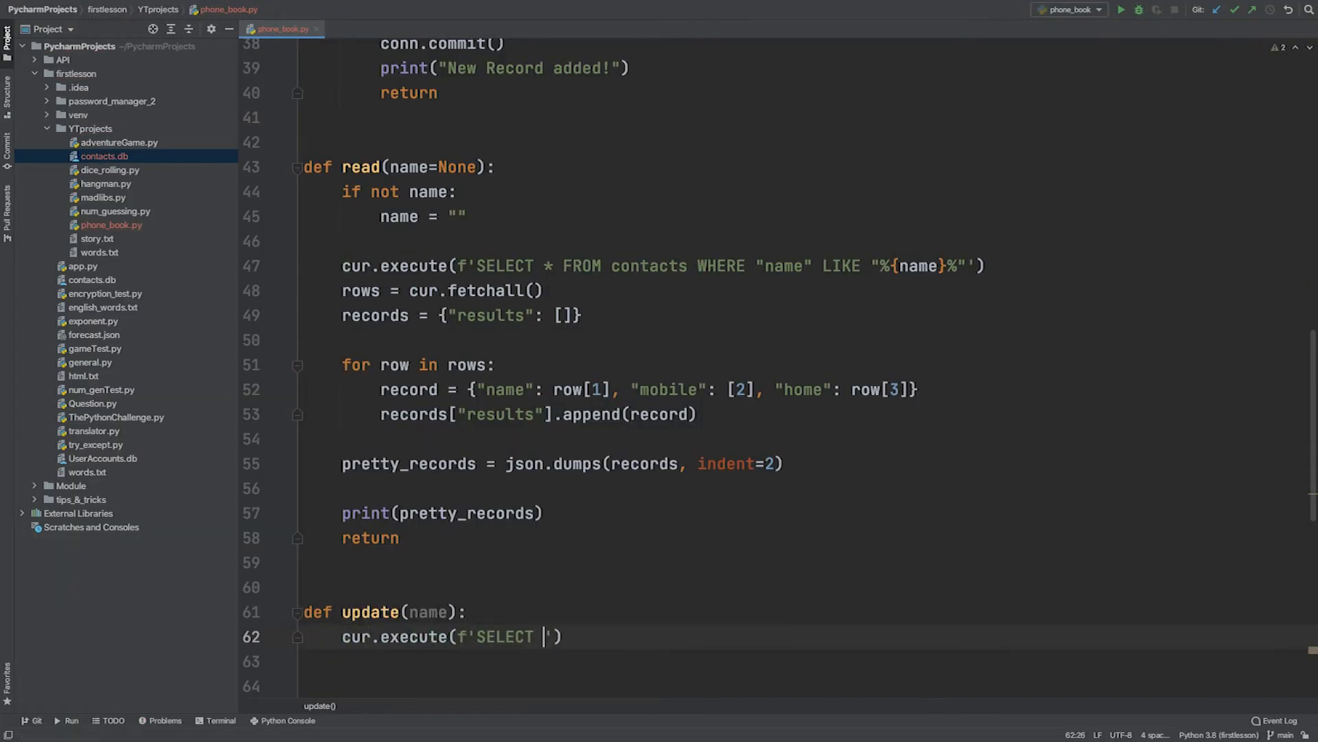
{"action": "type", "text": "* FROM contacts WHERE \"name\" LIKE \"%{name}%\"'"}
{"action": "type", "text": "_id = input"}
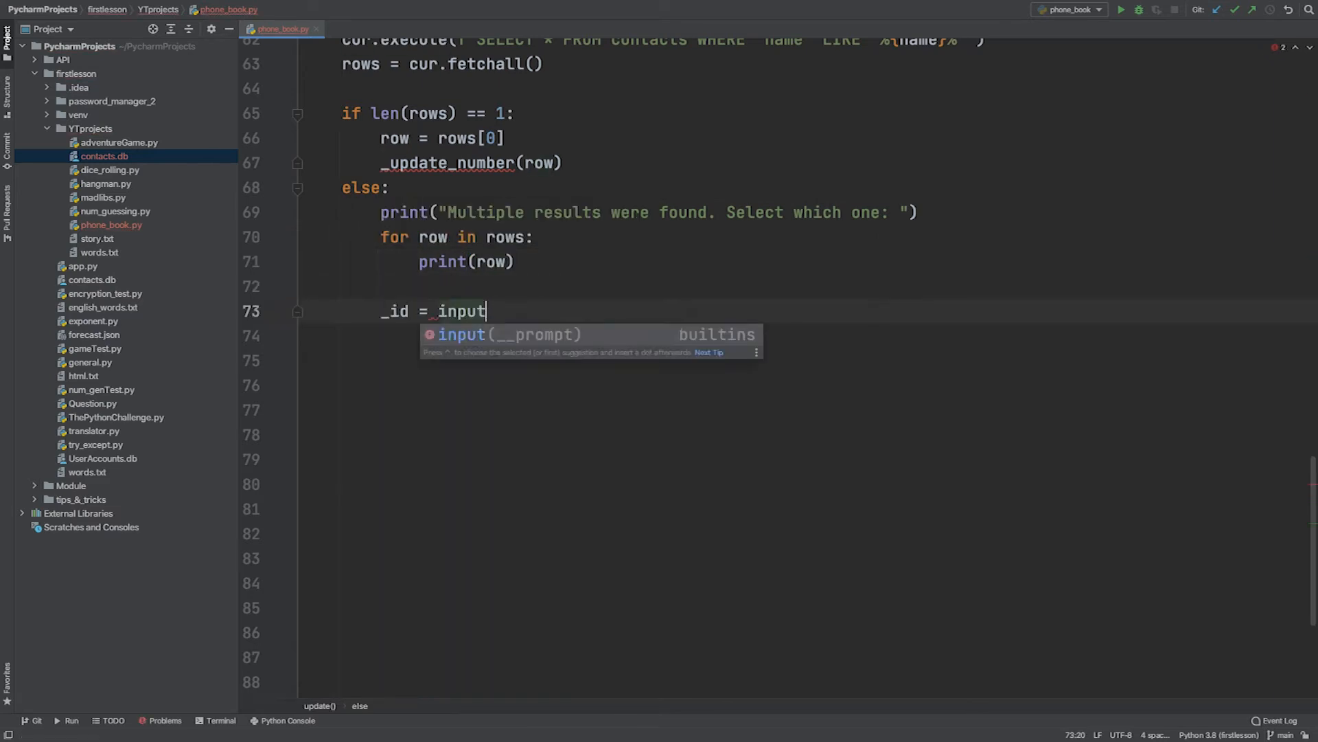
{"action": "type", "text": "(\"Enter number here: \")"}
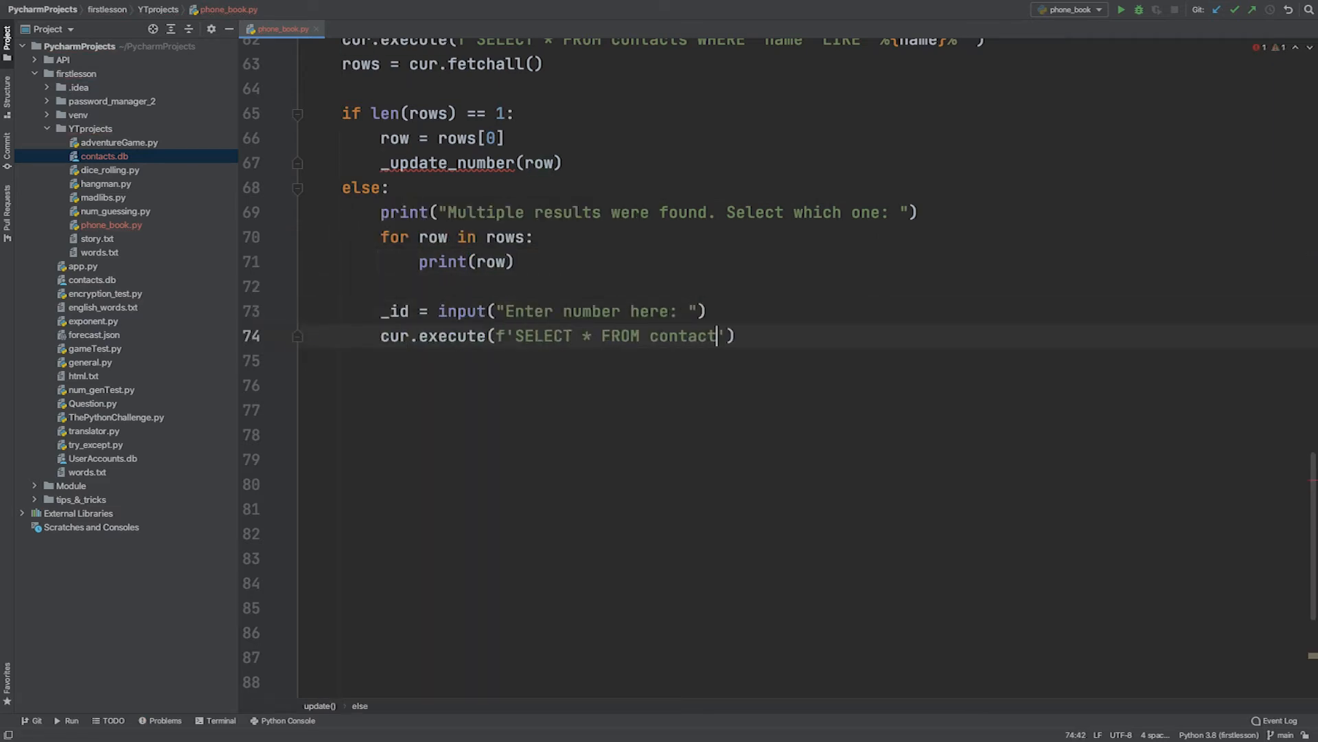
{"action": "type", "text": "WHERE id={_id}')"}
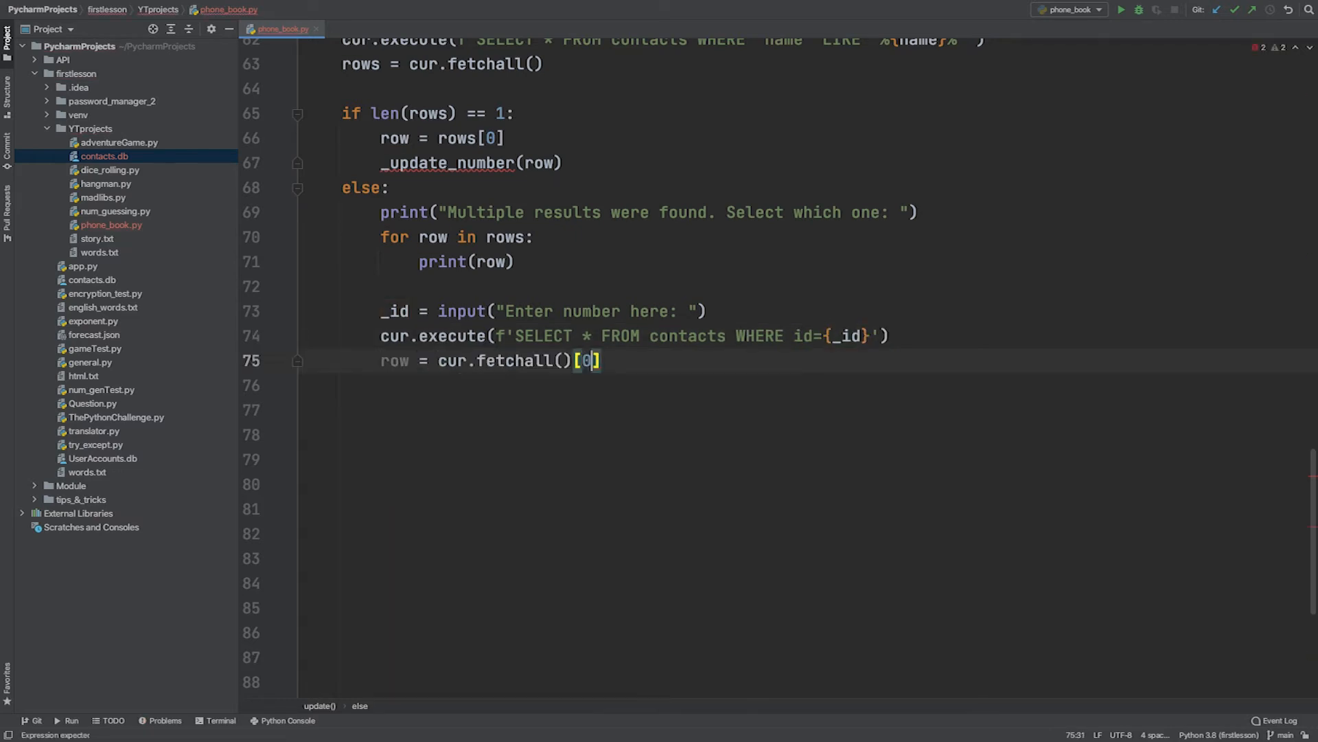
{"action": "type", "text": "_update_number(row)"}
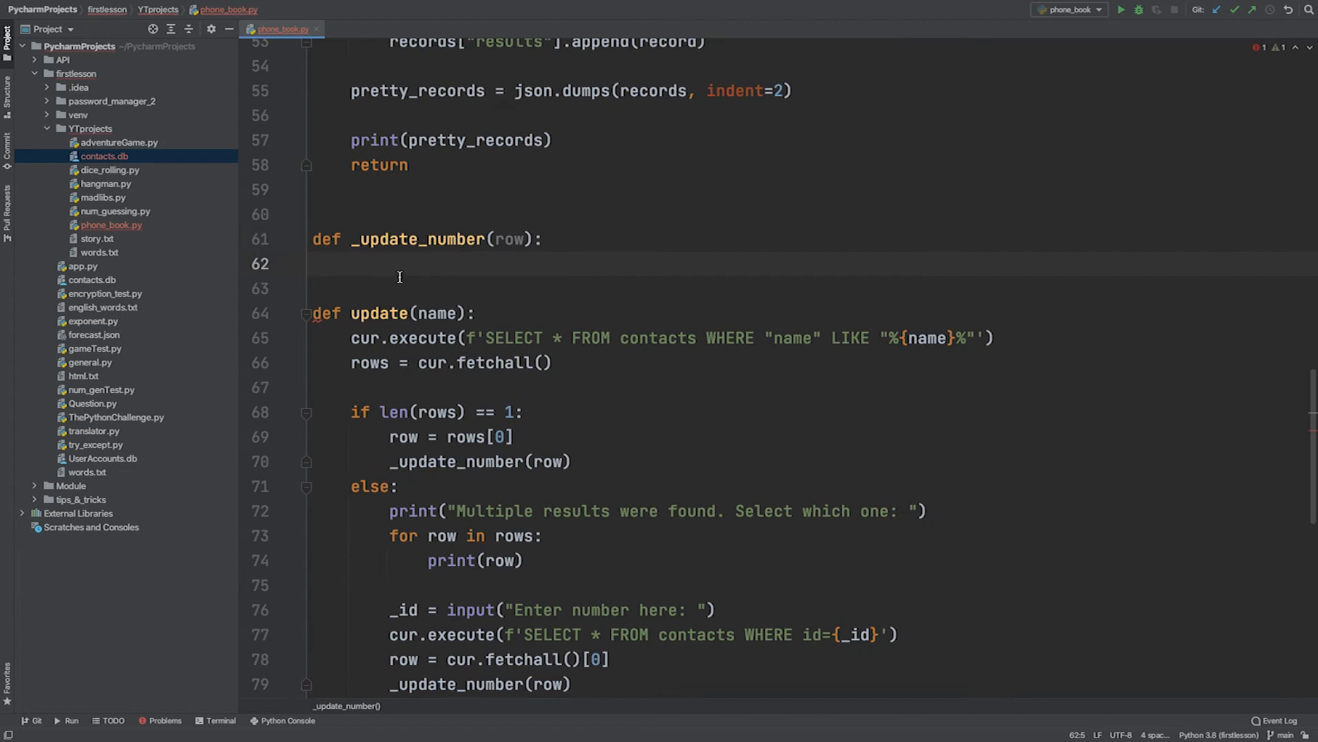
{"action": "type", "text": "mobile = input(\"Enter a mobile number (skip to leave unchanged): \")"}
{"action": "type", "text": "home = input(\"Enter a new home number (skip to leave unchanged): "}
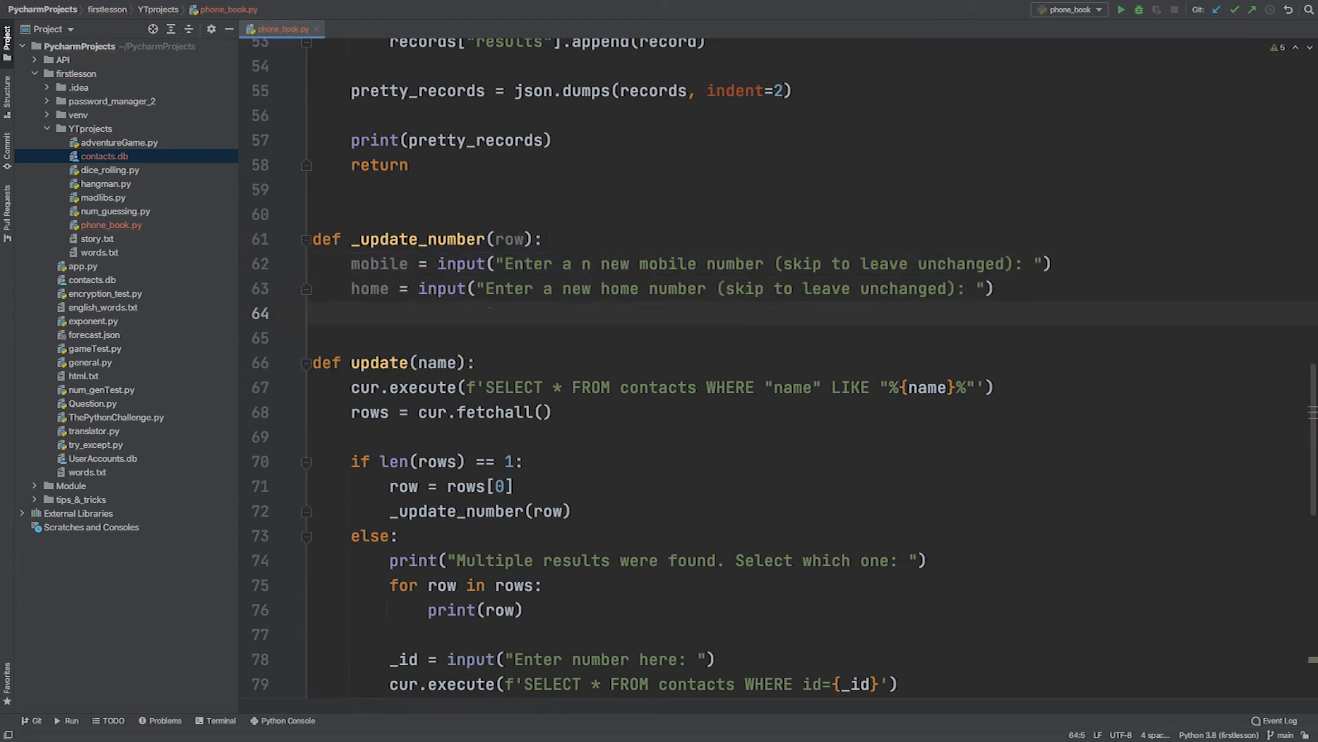
{"action": "type", "text": "mobile = mobile if mobile != \"\" else row[2]"}
{"action": "type", "text": "cur.execute(f'U"}
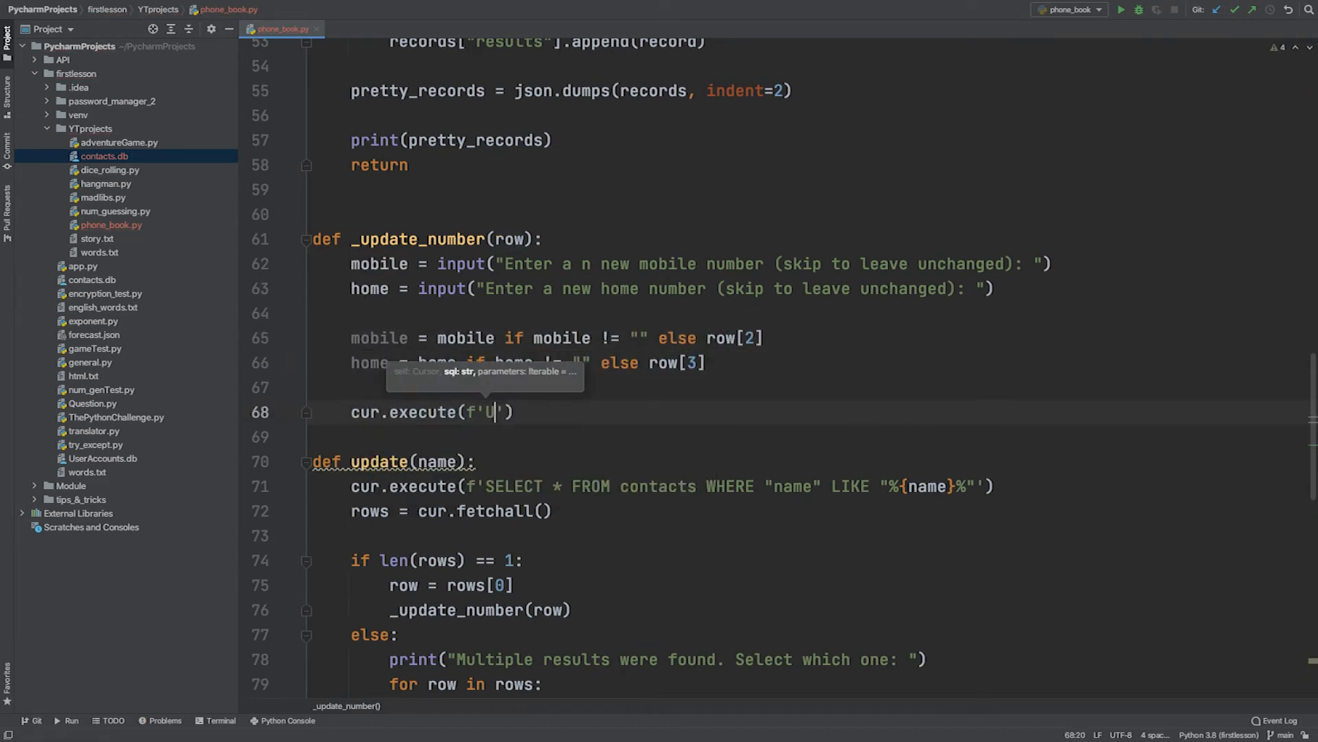
{"action": "type", "text": "PDATE contacts SET mobile=\"{mobile}\", home=\"{home"}
{"action": "type", "text": "f'WHERE name=\"{row[1]}\"')"}
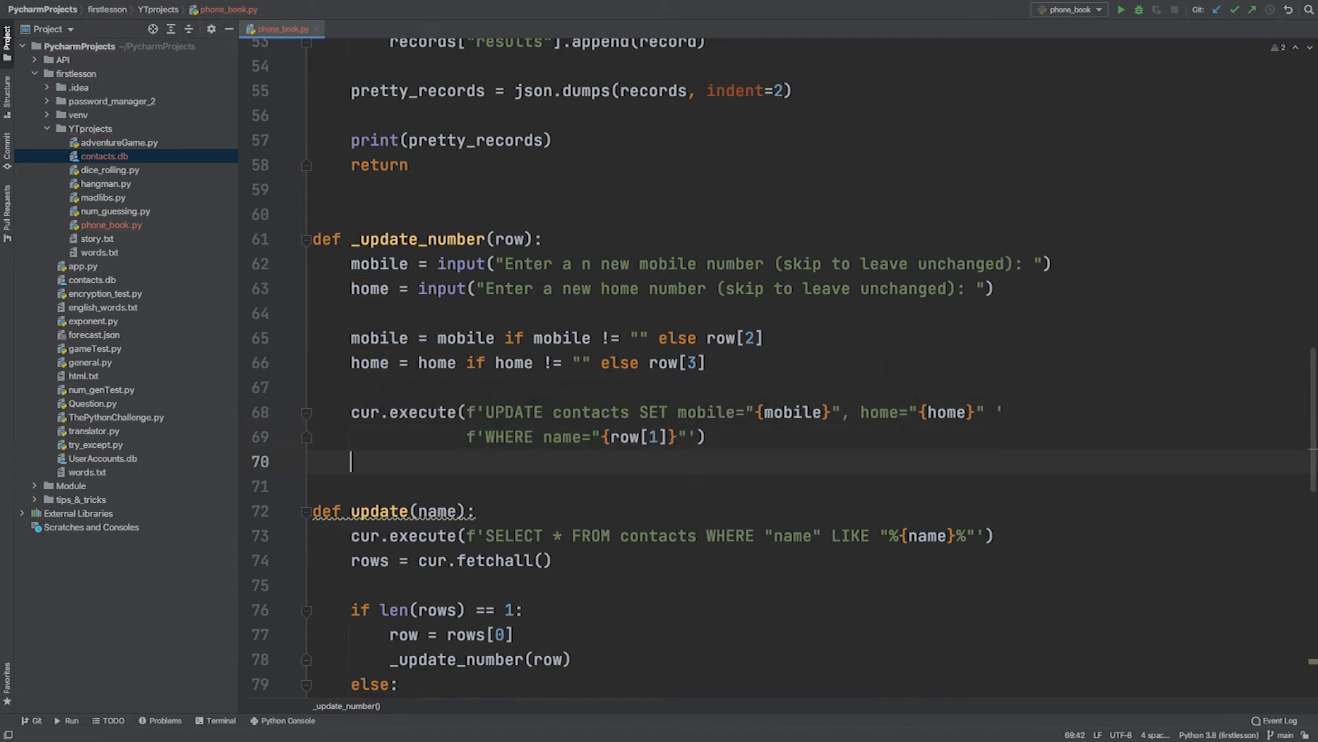
{"action": "scroll", "scroll_direction": "down", "scroll_amount": 3}
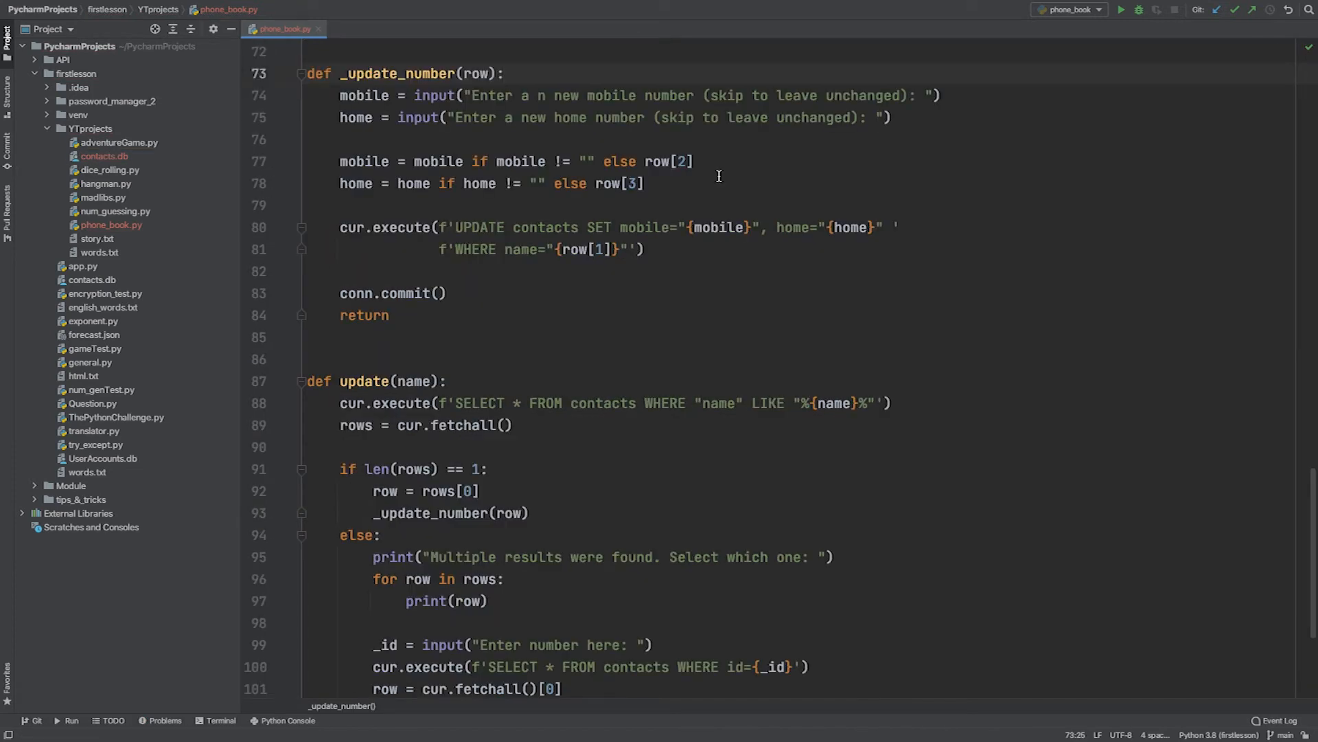